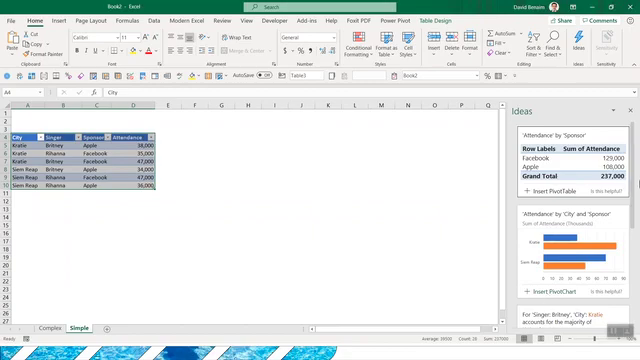
# - Scroll the Ideas pane to the Attendance by City and Sponsor chart suggestion
pyautogui.scroll(-3)
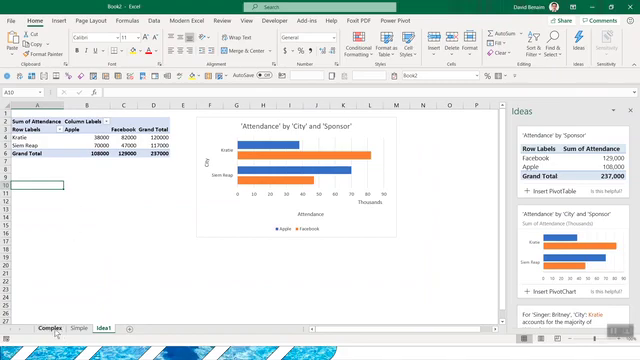
# - Switch to the Complex sheet with its larger concert table
pyautogui.click(18, 331)
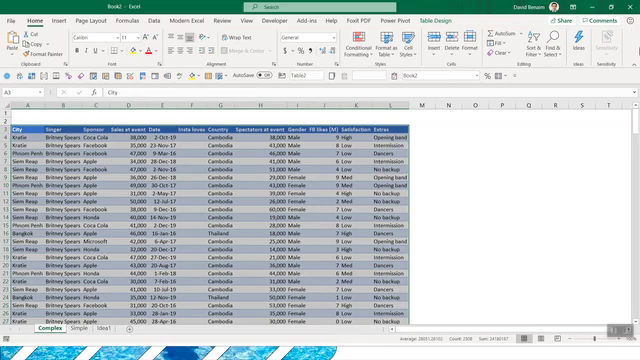
pyautogui.moveTo(581, 44)
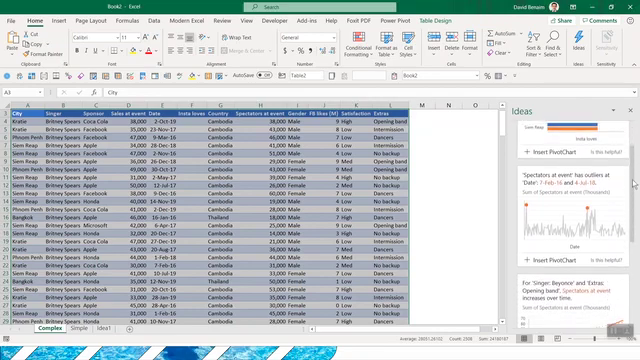
# - Enter Outliers, Trends and Majority as insight types starting at cell N8
pyautogui.scroll(-3)
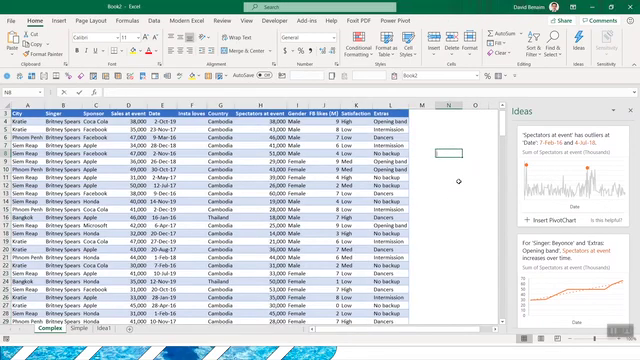
pyautogui.write('Outliers')
pyautogui.click(449, 161)
pyautogui.write('Trends')
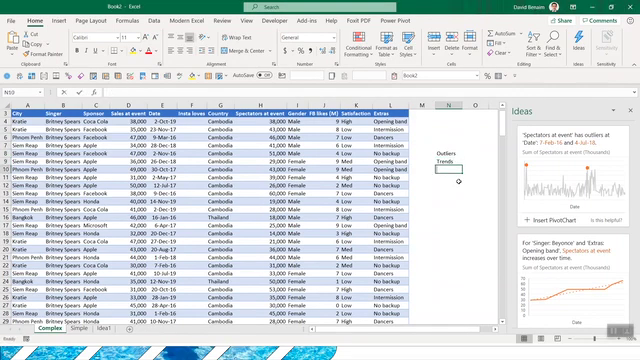
pyautogui.write('Majority')
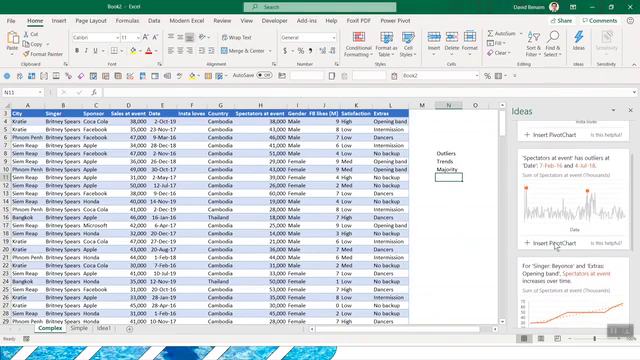
pyautogui.moveTo(556, 246)
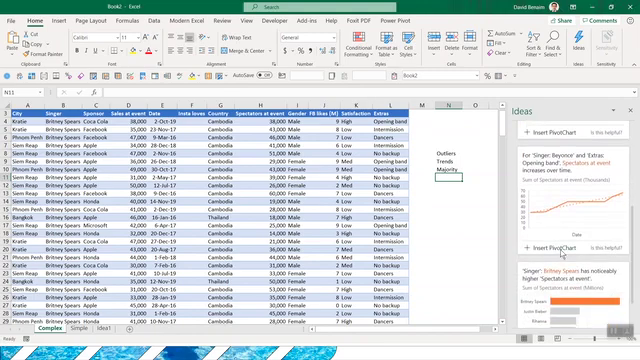
pyautogui.moveTo(556, 253)
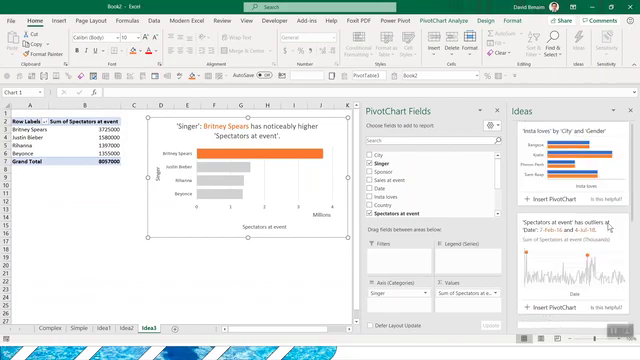
# - Scroll the Ideas pane to the Cambodia majority donut and Honda/Male maximum line chart suggestions
pyautogui.scroll(-3)
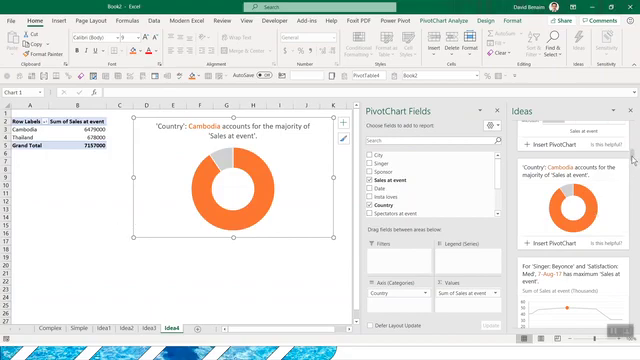
pyautogui.scroll(-3)
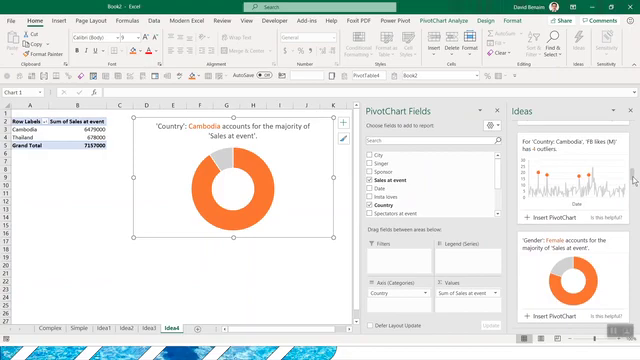
pyautogui.scroll(-3)
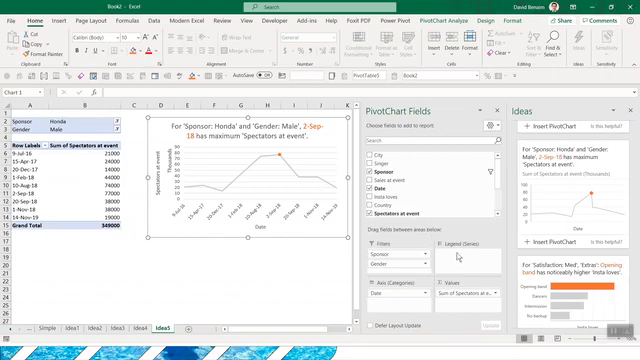
pyautogui.scroll(-3)
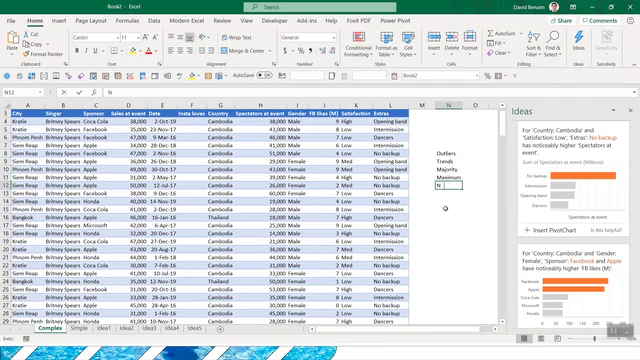
# - Add 'Noticeably higher' as the fifth insight type in N12, then deselect the list
pyautogui.write('Noticably h')
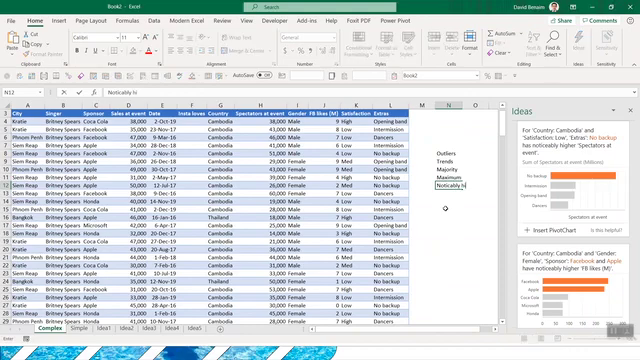
pyautogui.write('higher')
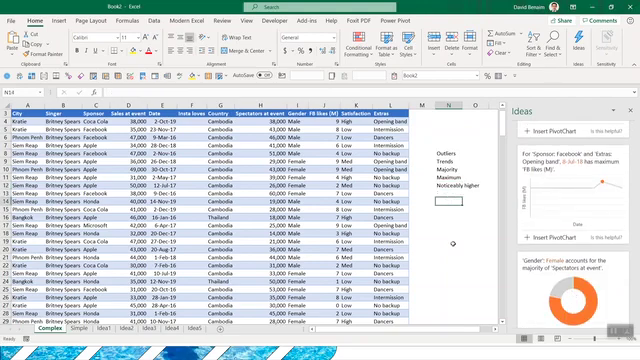
pyautogui.click(465, 241)
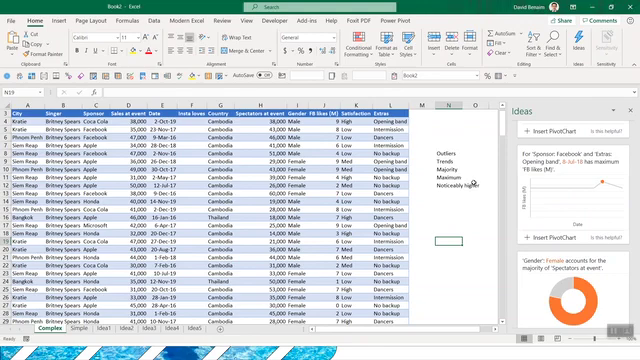